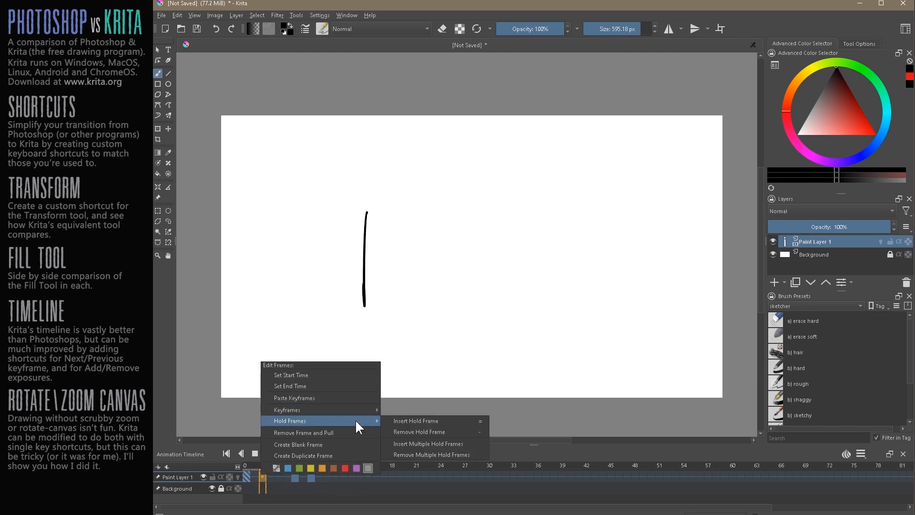
Close the hold-frame context menu and open the Settings menu
{"action": "left_click", "coordinate": [319, 15]}
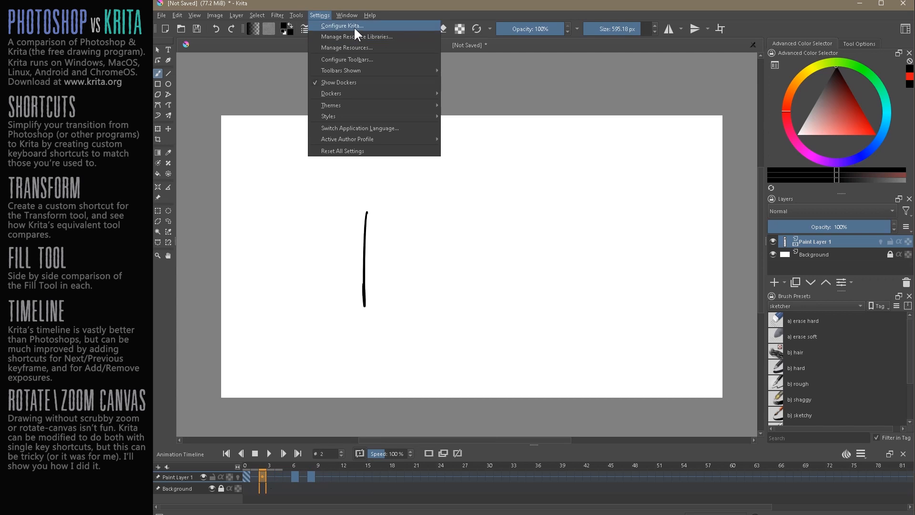
In Configure Krita's Keyboard Shortcuts, expand Insert Hold Frame and choose a Custom shortcut
{"action": "left_click", "coordinate": [341, 25]}
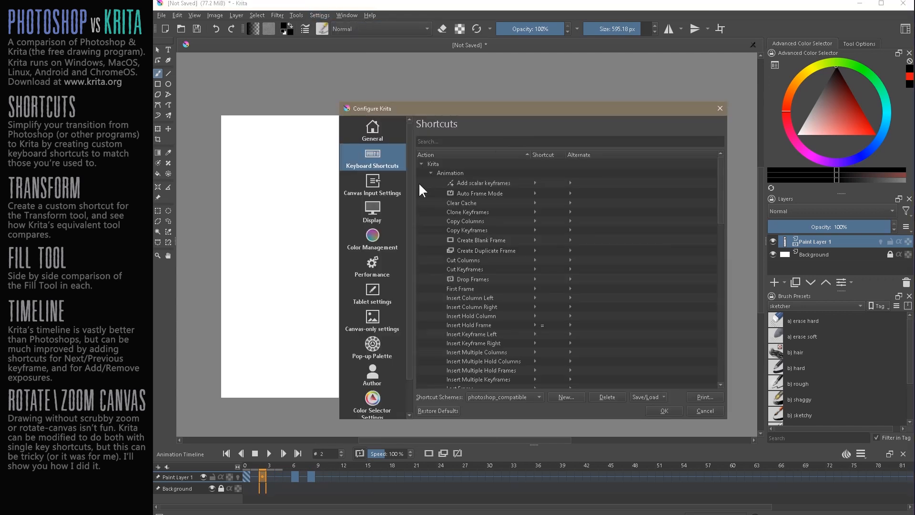
{"action": "left_click", "coordinate": [469, 325]}
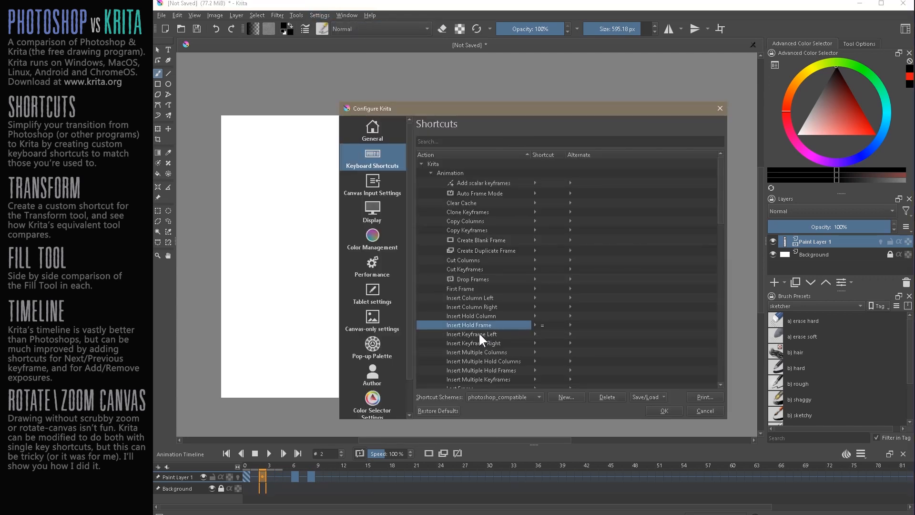
{"action": "left_click", "coordinate": [470, 316]}
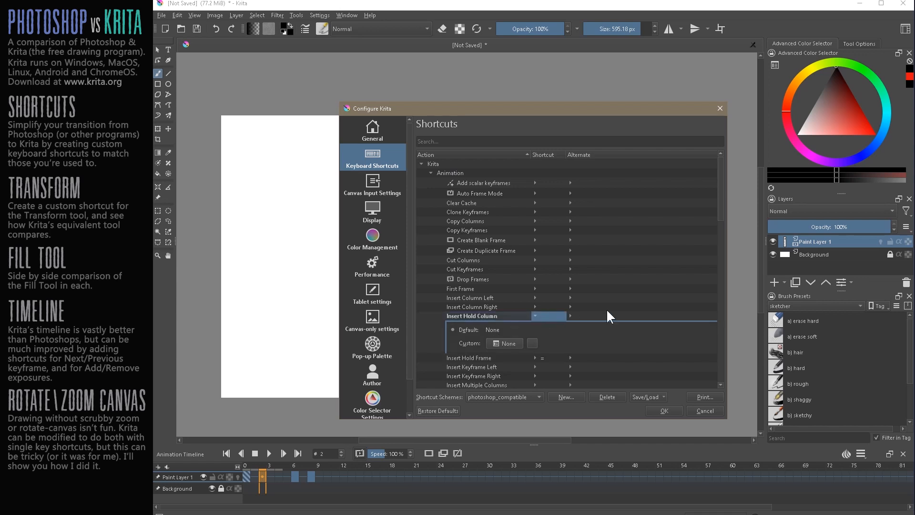
{"action": "left_click", "coordinate": [482, 240]}
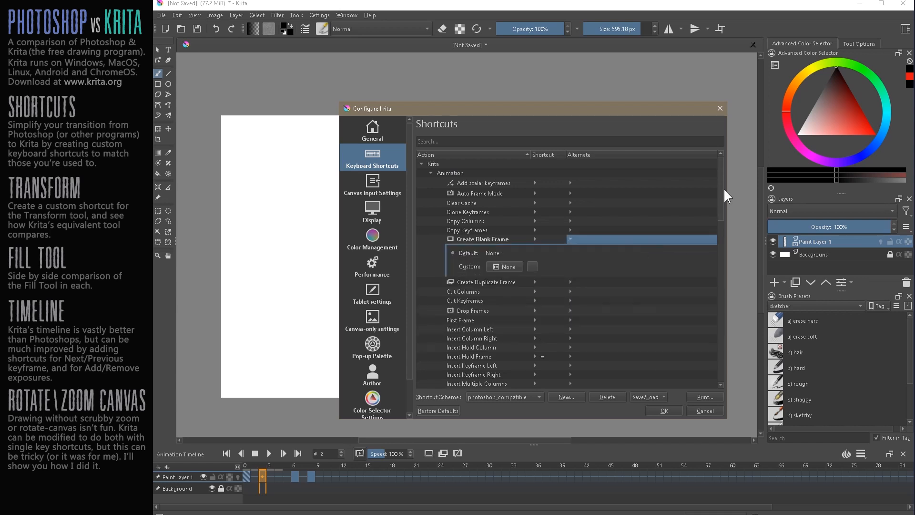
{"action": "scroll", "scroll_direction": "down", "scroll_amount": 3}
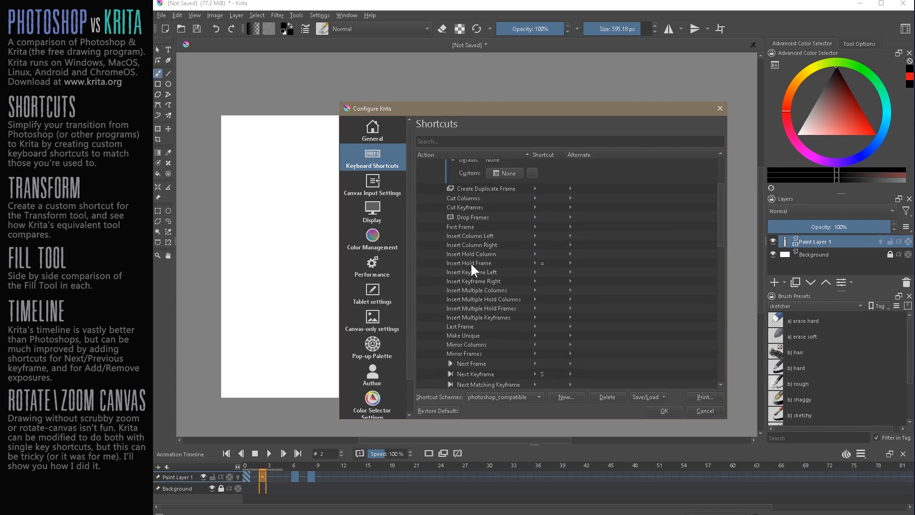
{"action": "left_click", "coordinate": [471, 263]}
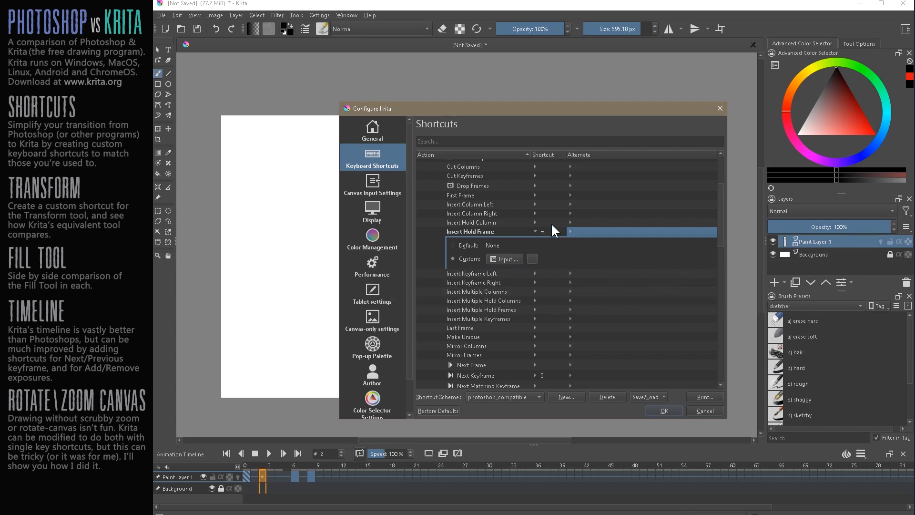
Scroll the animation shortcuts list and select the Remove Hold Frame action
{"action": "scroll", "scroll_direction": "down", "scroll_amount": 3}
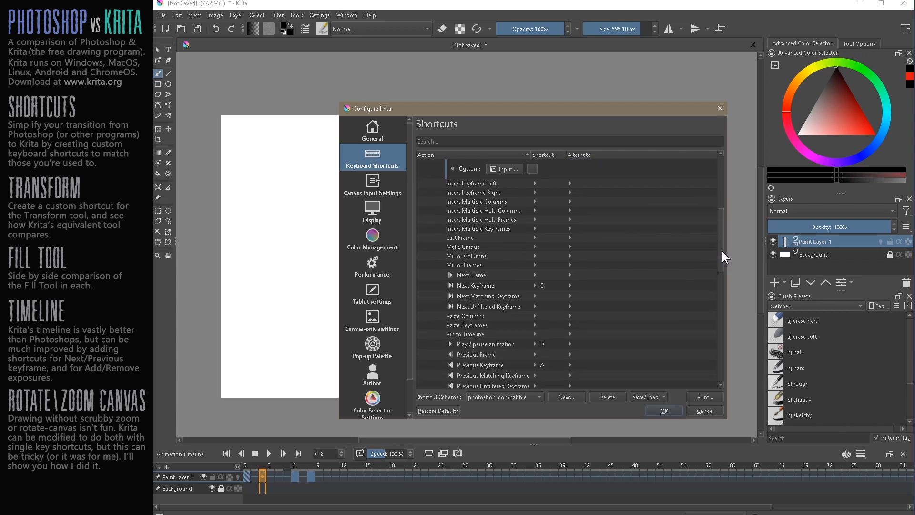
{"action": "scroll", "scroll_direction": "down", "scroll_amount": 3}
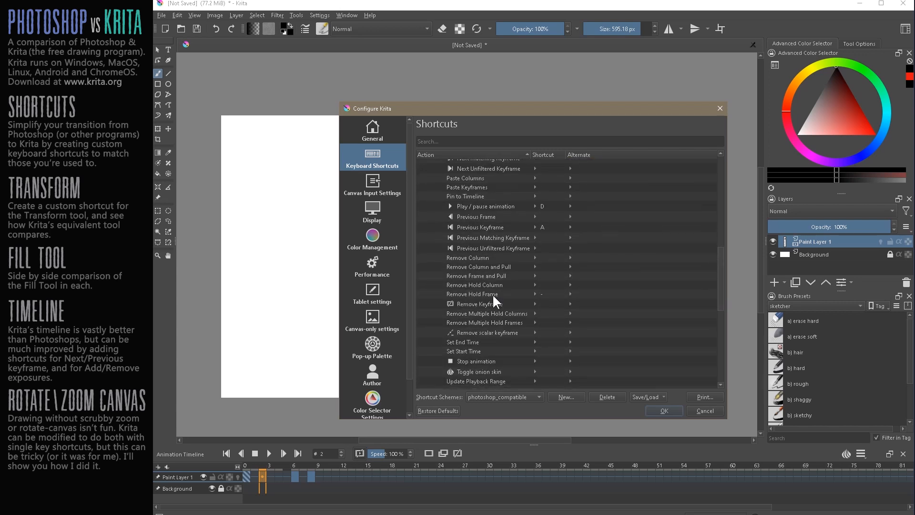
{"action": "left_click", "coordinate": [473, 294]}
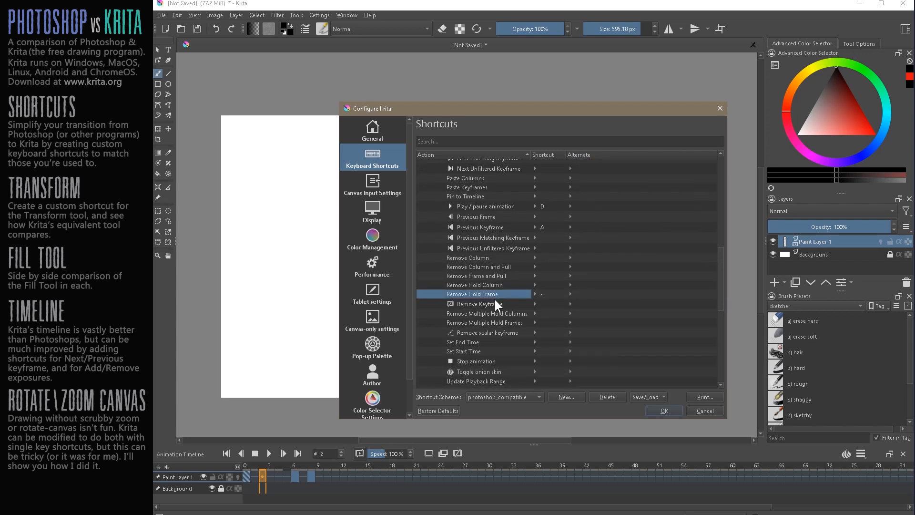